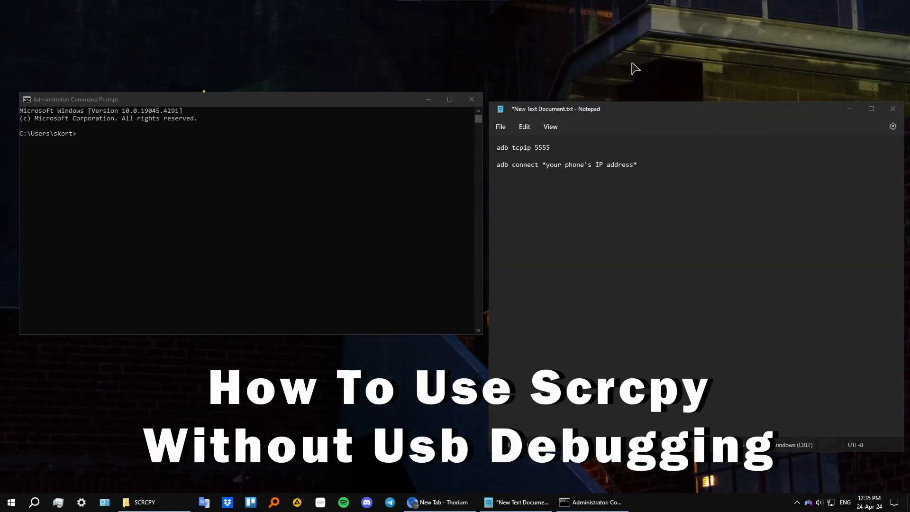
mouse_move(629, 57)
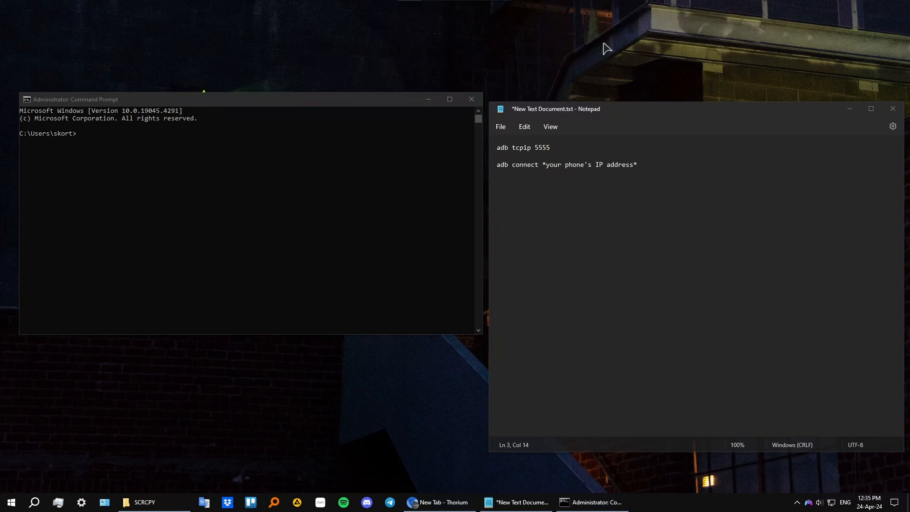
mouse_move(460, 73)
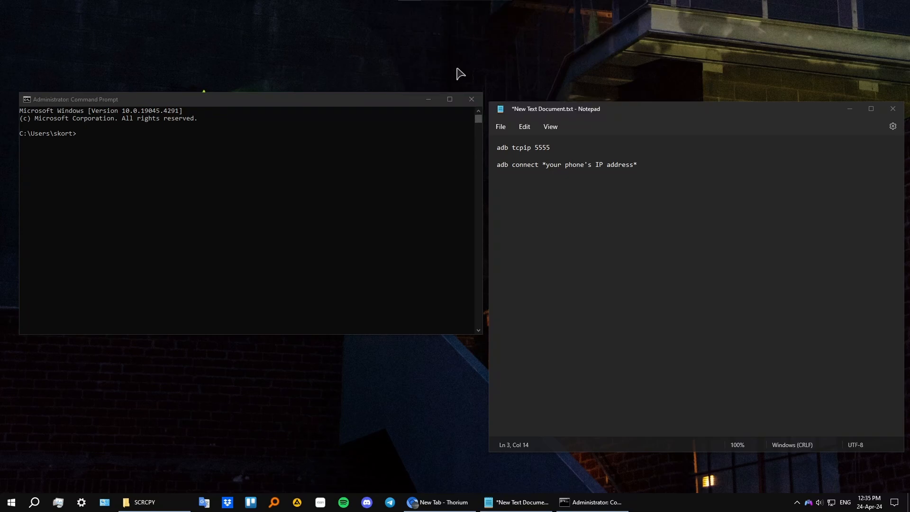
Run 'adb tcpip 5555' so adb restarts in TCP mode listening on port 5555
left_click(232, 99)
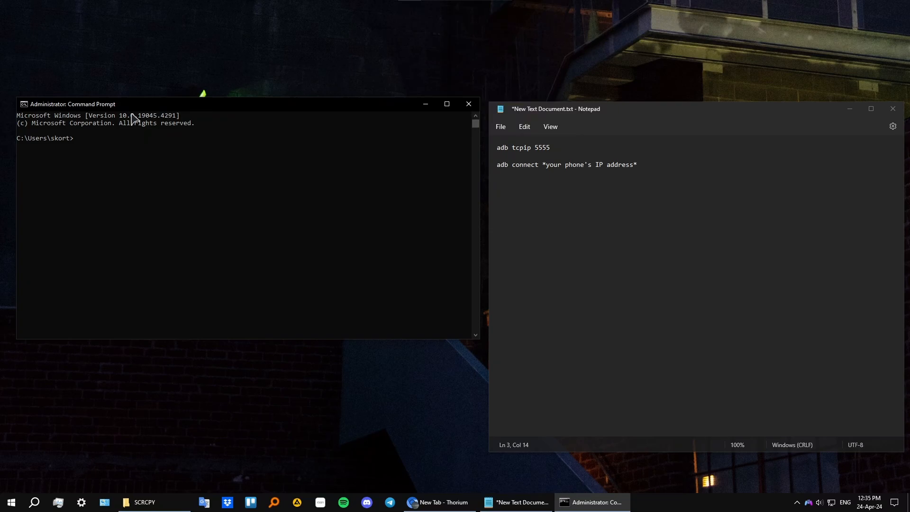
mouse_move(123, 161)
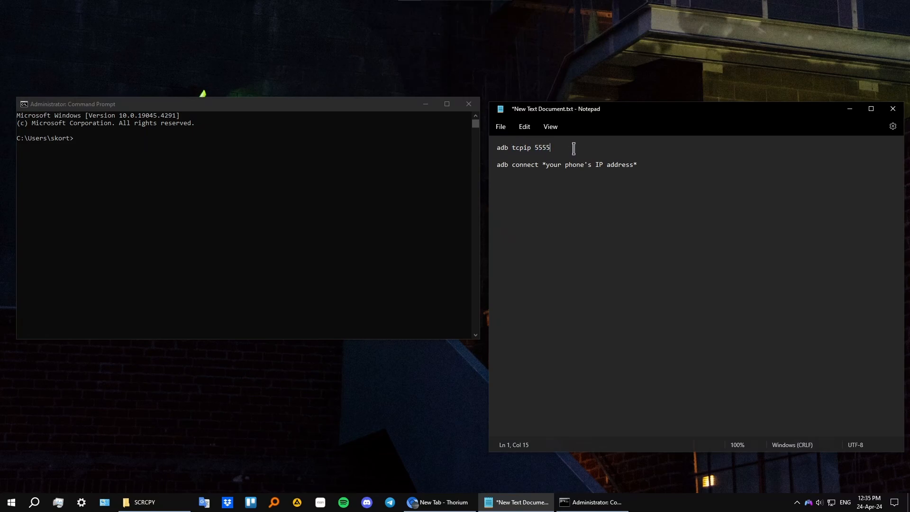
mouse_move(218, 177)
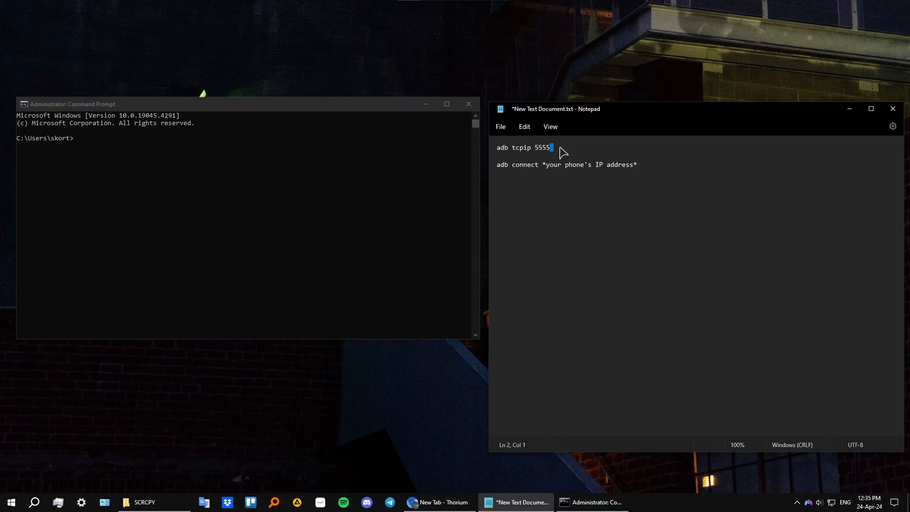
triple_click(523, 148)
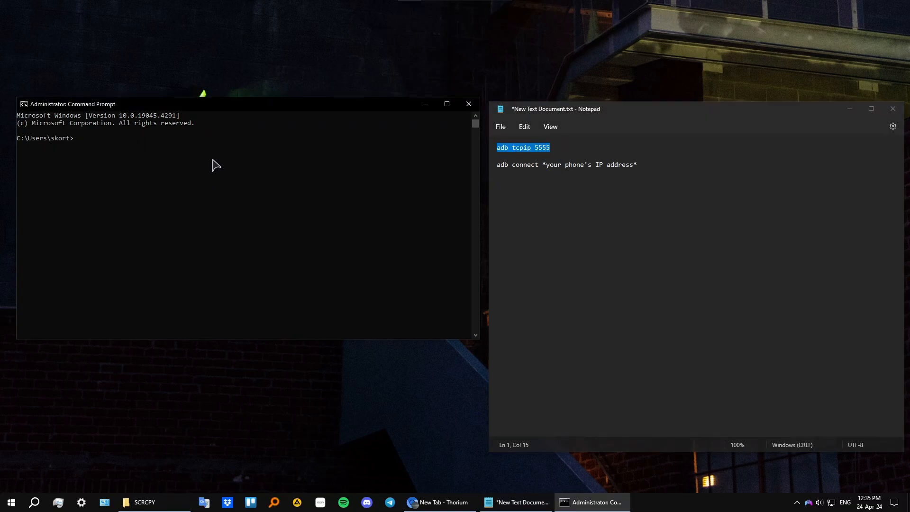
type("adb tcpip 5555")
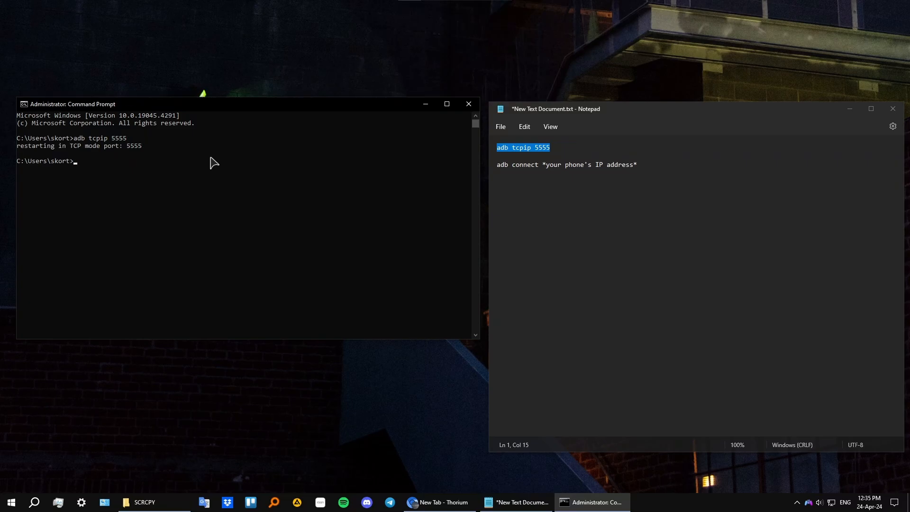
mouse_move(322, 226)
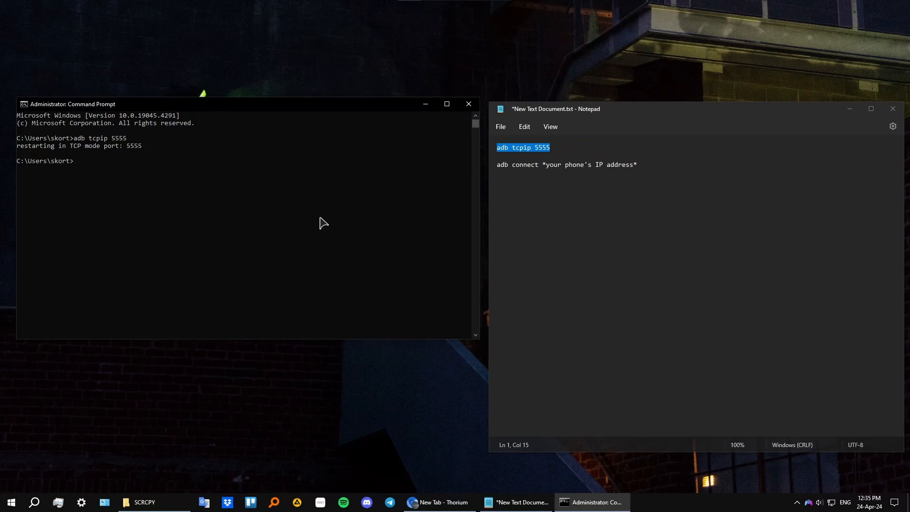
mouse_move(322, 216)
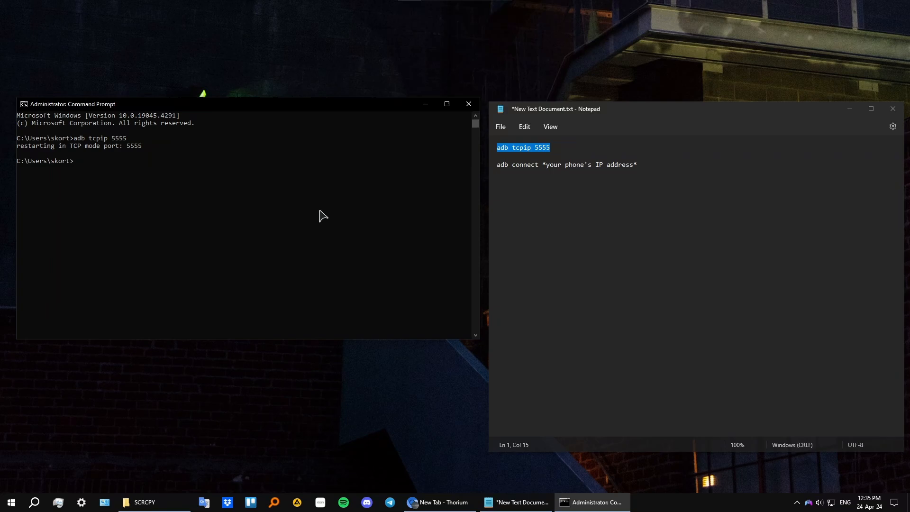
mouse_move(631, 217)
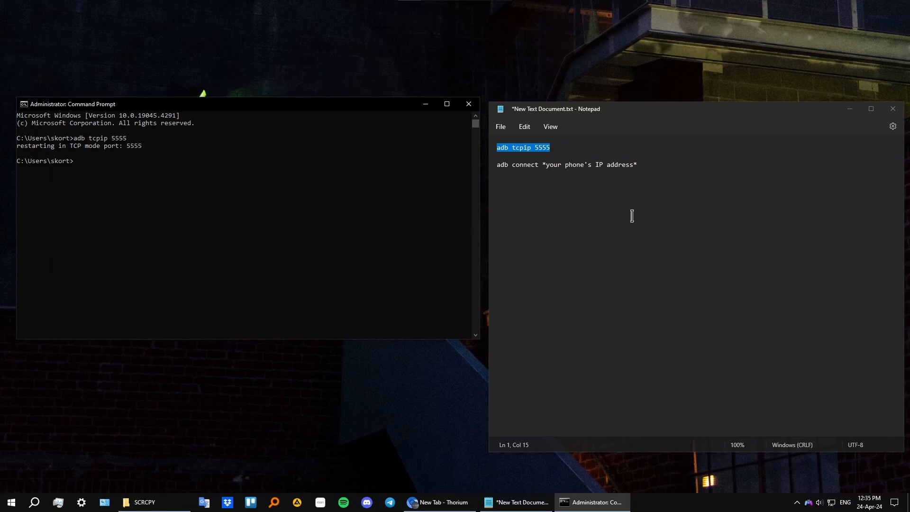
mouse_move(601, 185)
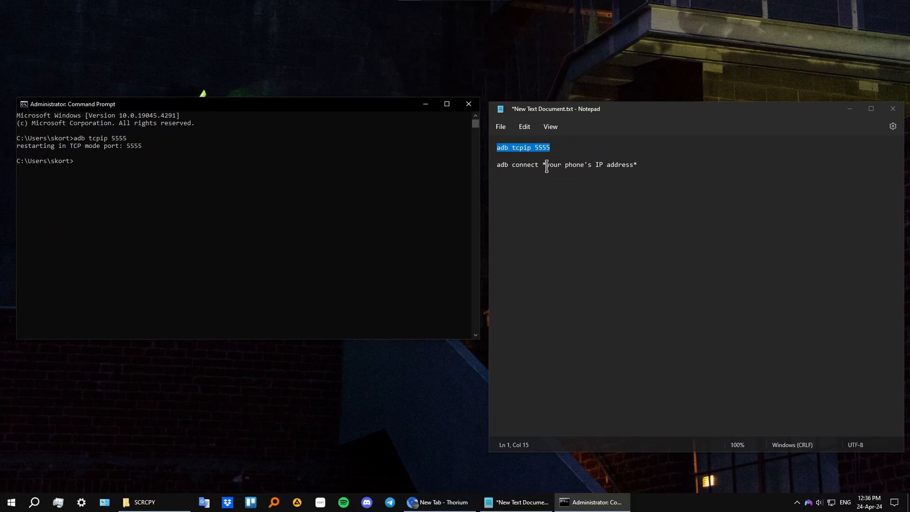
left_click(538, 164)
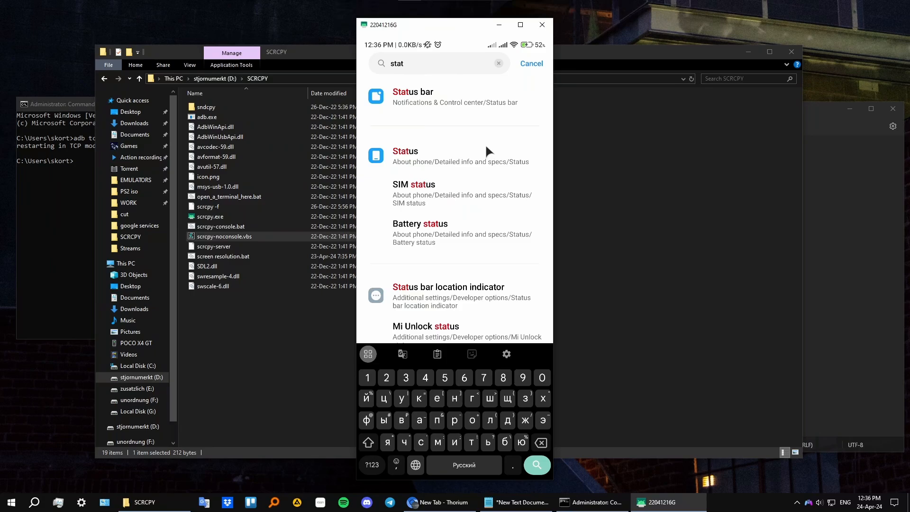
mouse_move(454, 251)
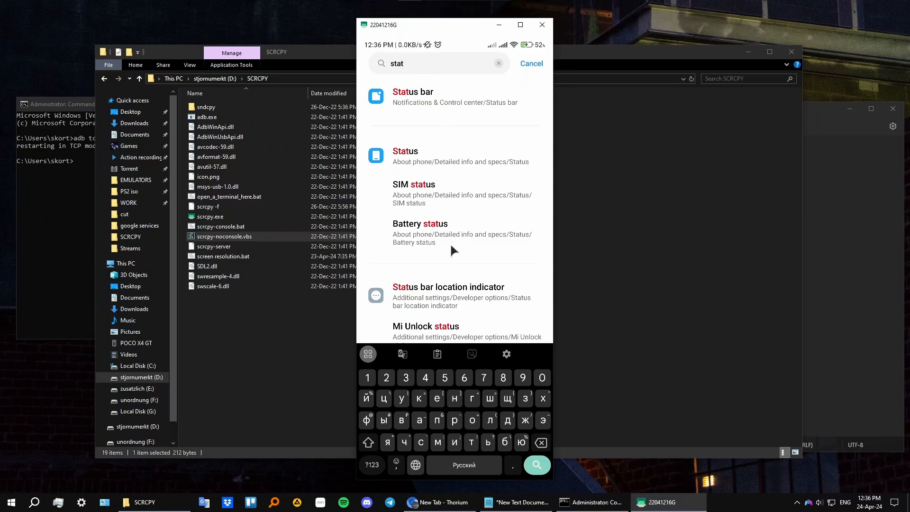
mouse_move(429, 167)
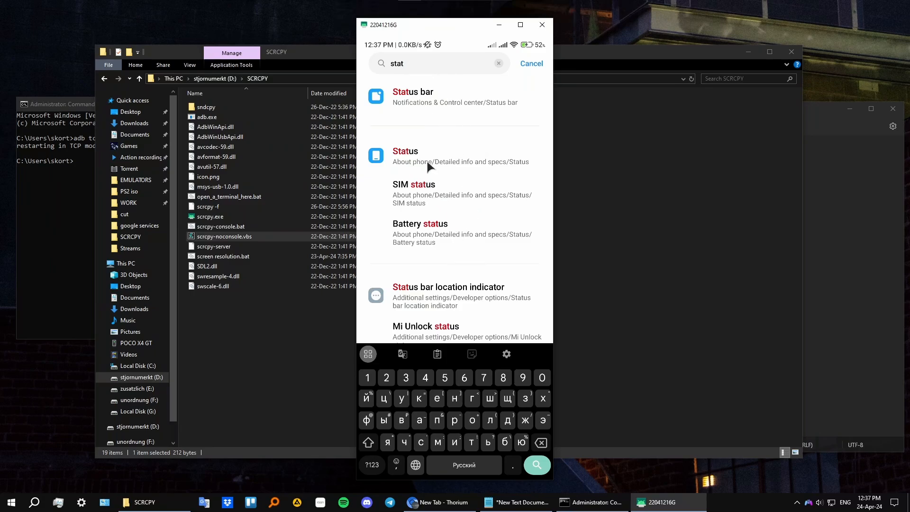
mouse_move(405, 167)
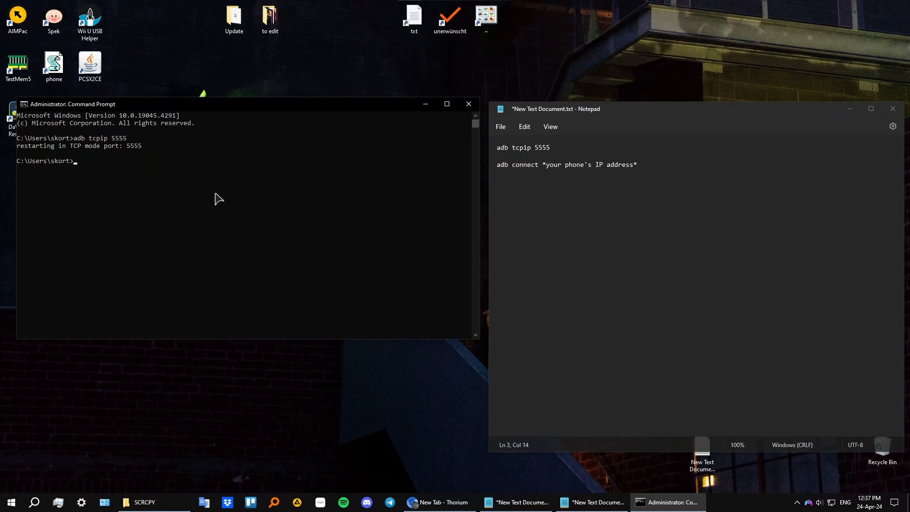
mouse_move(205, 208)
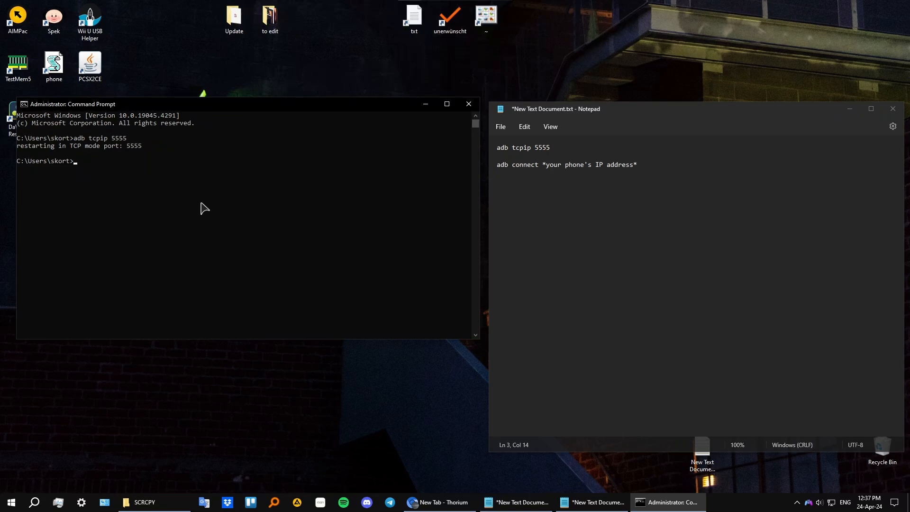
Enter a partial 'adb connect' command, then switch to the SCRCPY folder in File Explorer
type("adb c")
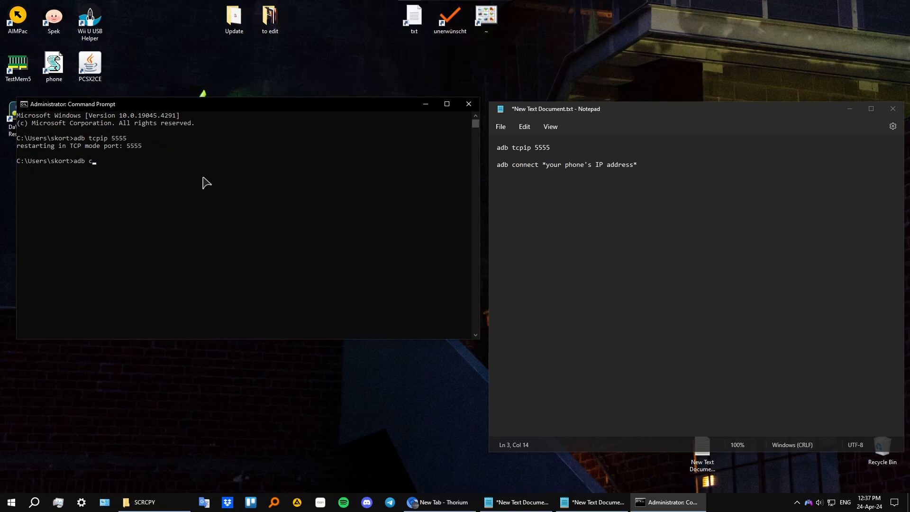
type("onnect")
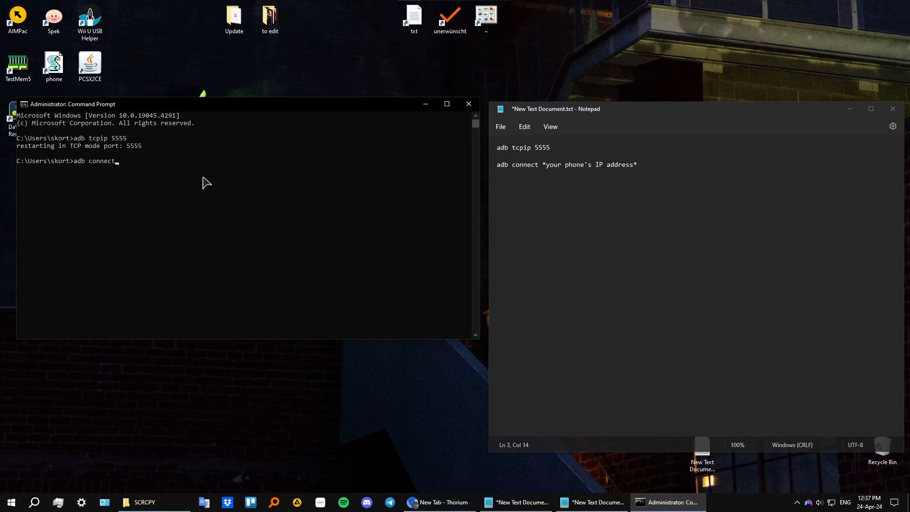
mouse_move(144, 173)
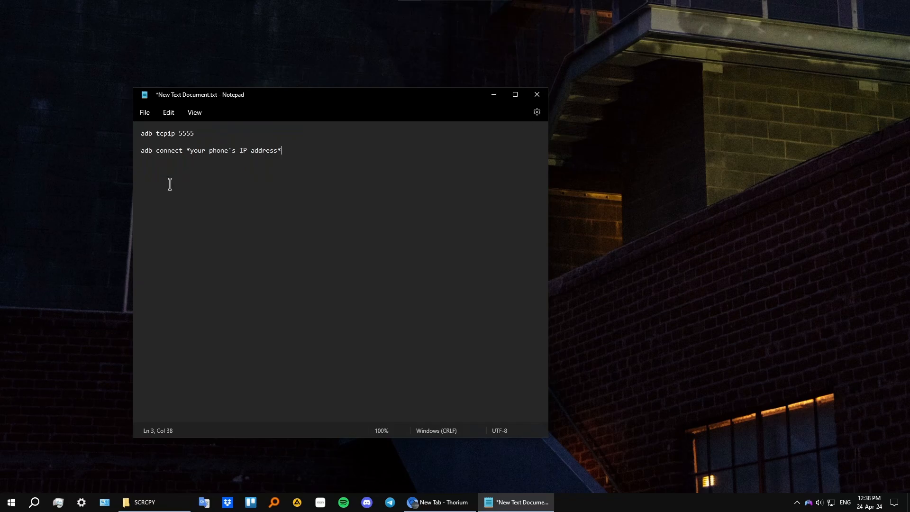
left_click(153, 502)
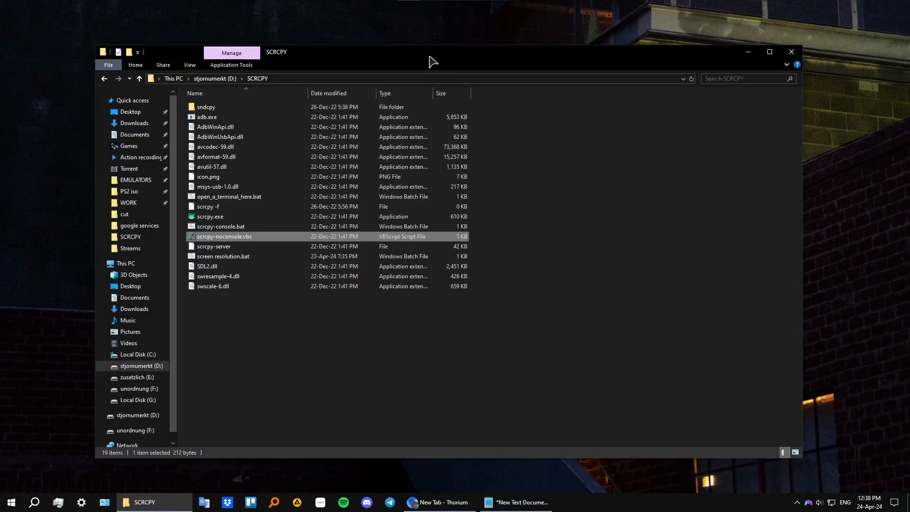